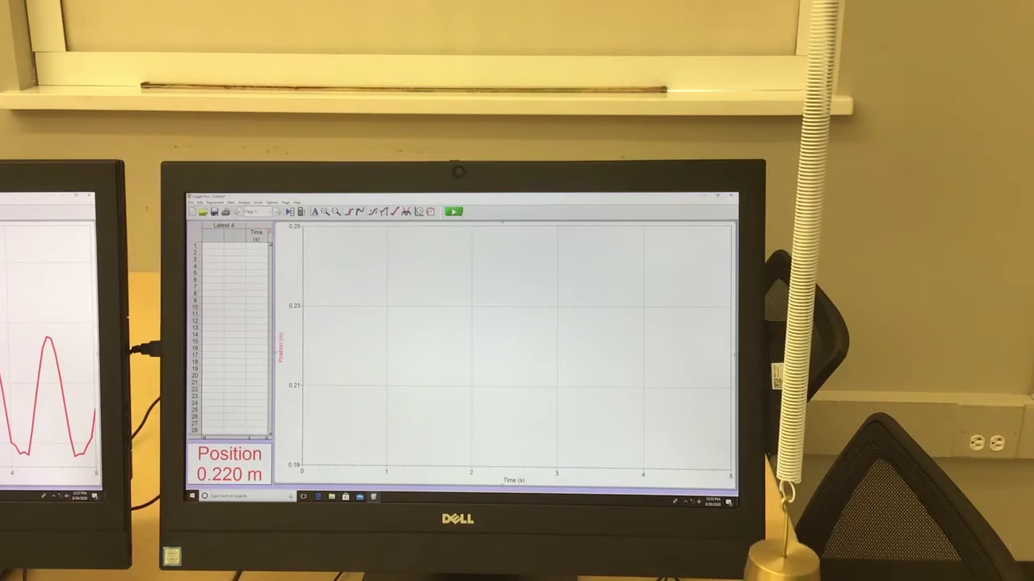
Record the oscillating mass's position over time with Collect, capturing about five sinusoidal cycles.
left_click(449, 211)
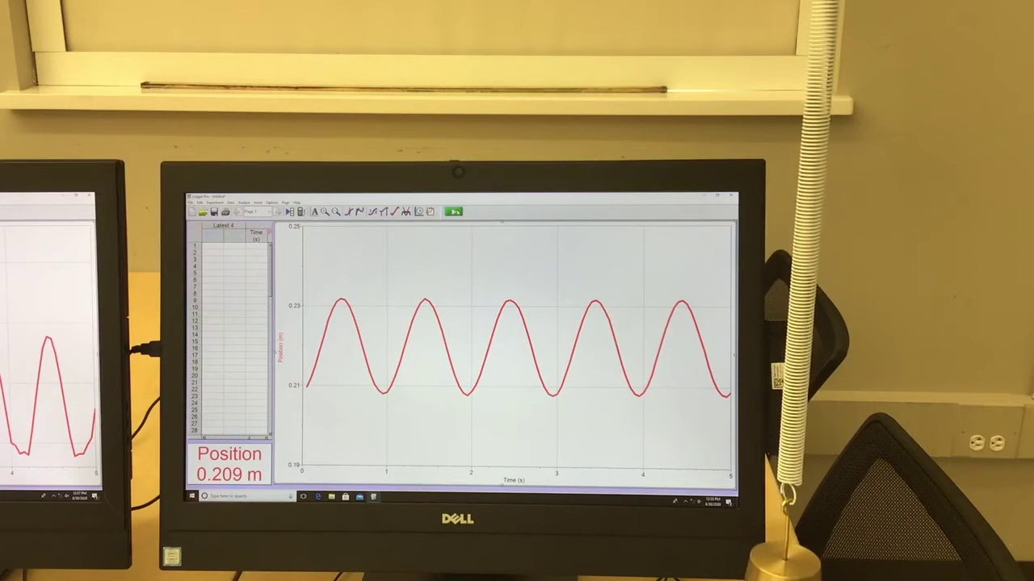
Start a new data run of the spring oscillation, then begin another fresh recording.
left_click(455, 212)
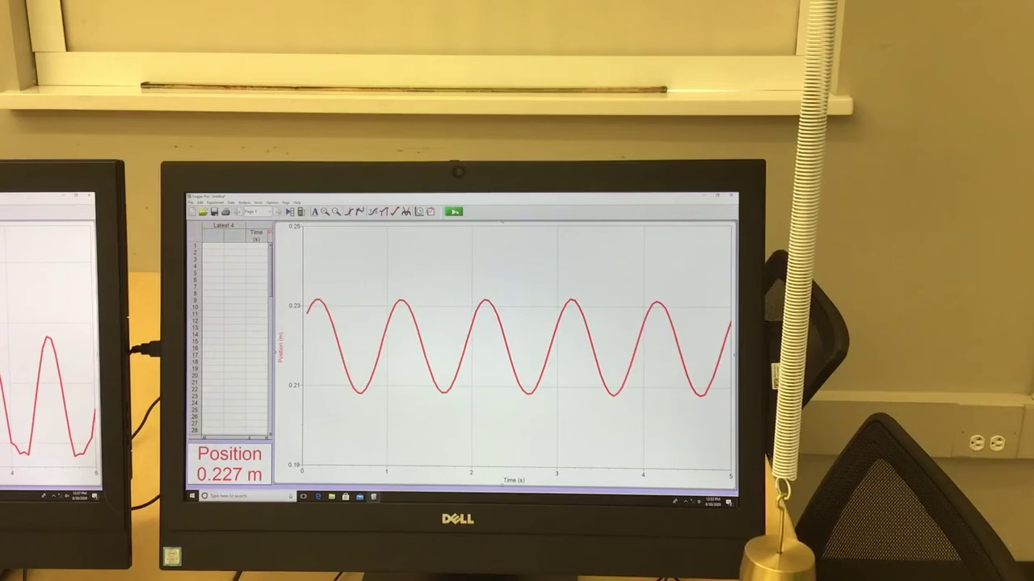
left_click(452, 210)
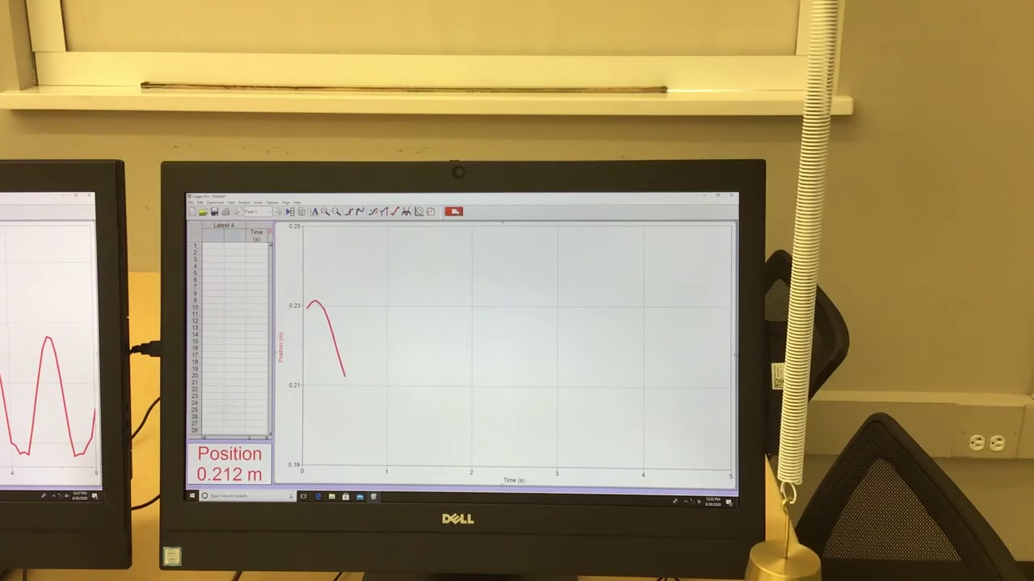